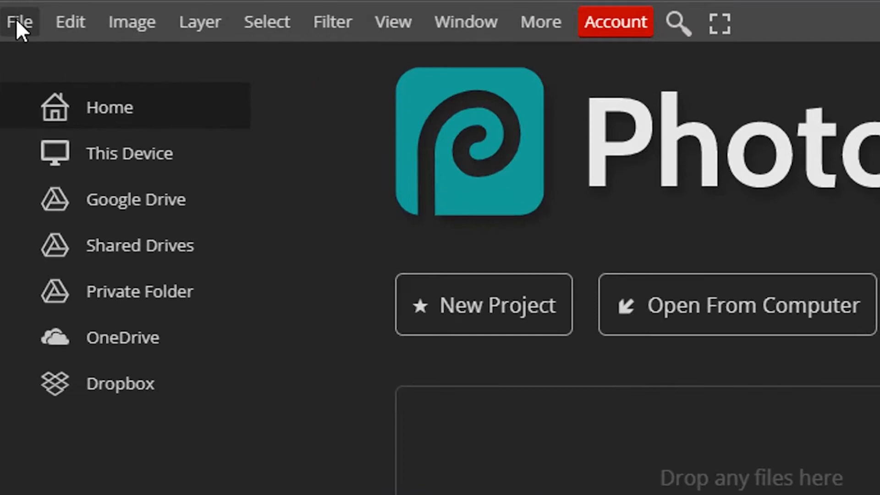
# Create a new 1280 × 720 px project with a white background via File > New.
pyautogui.click(18, 21)
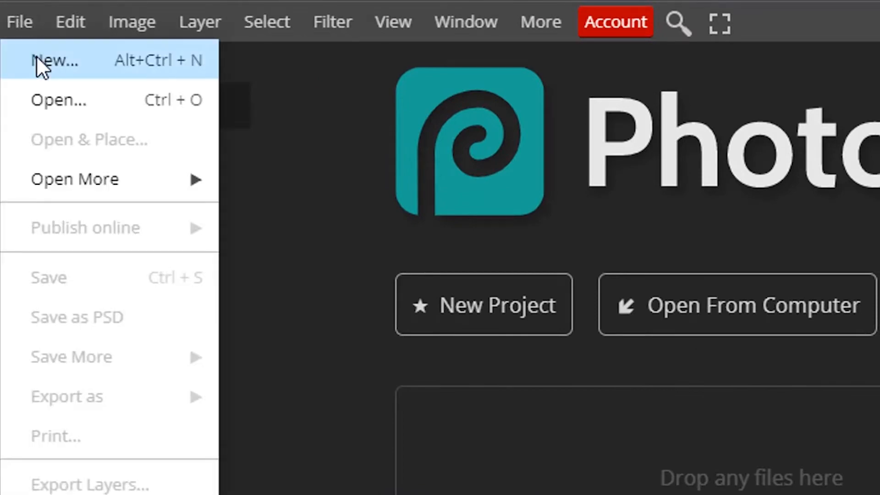
pyautogui.click(55, 61)
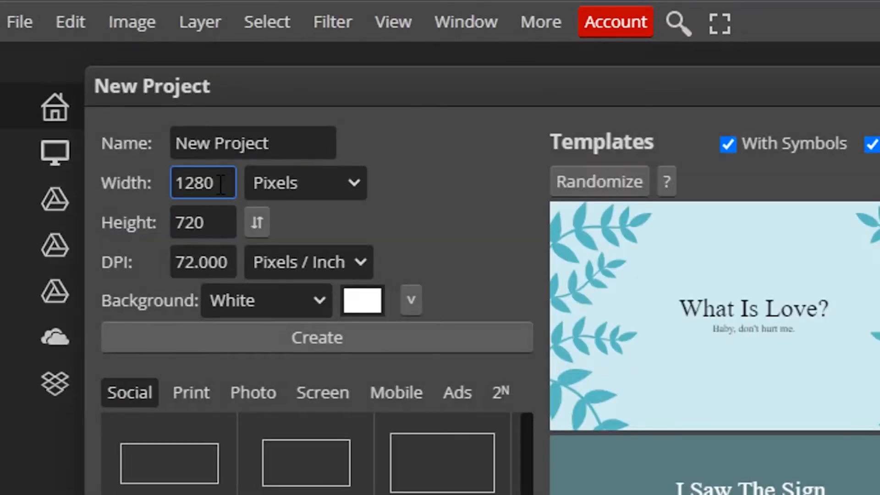
pyautogui.click(203, 222)
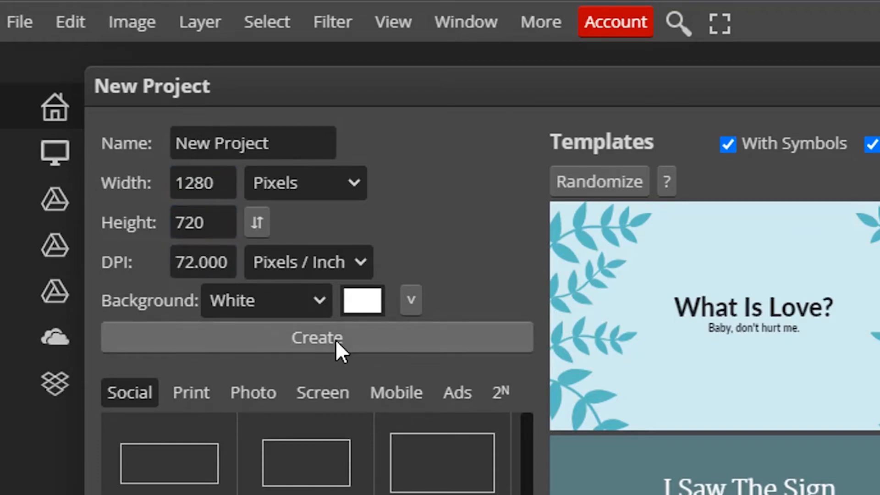
pyautogui.click(316, 338)
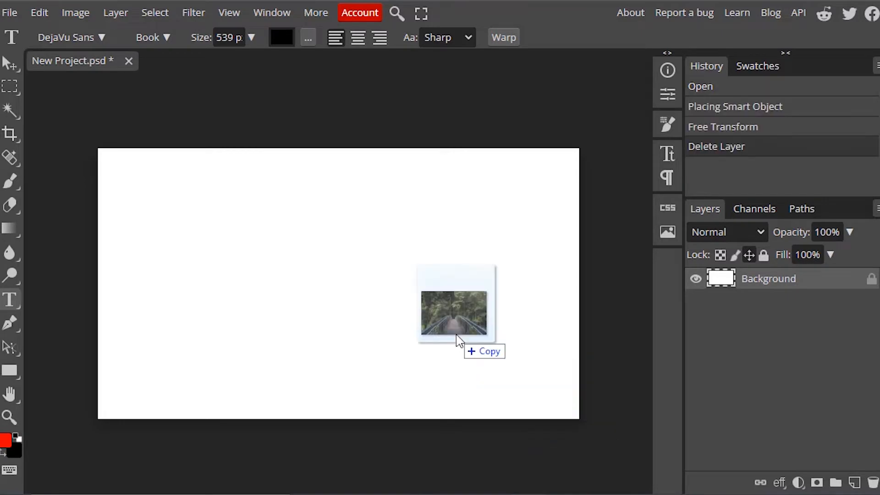
# Drop the forest bridge photo onto the canvas and stretch it to cover the canvas.
pyautogui.click(455, 311)
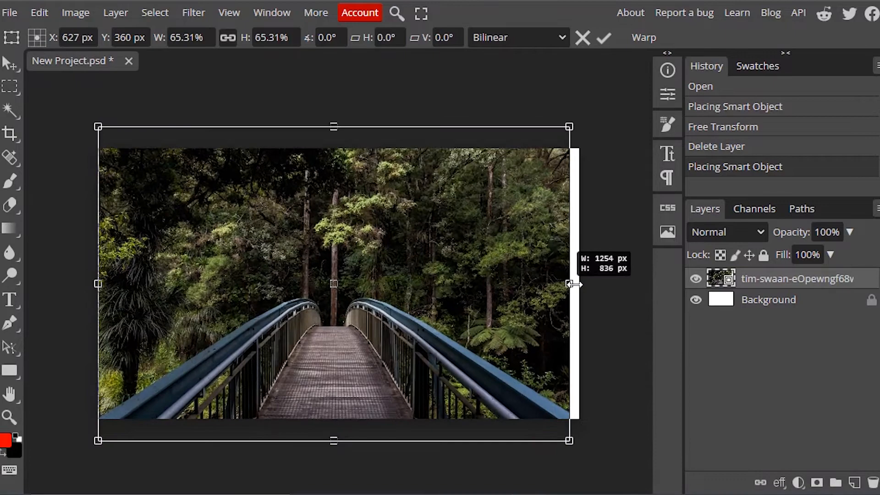
pyautogui.click(604, 37)
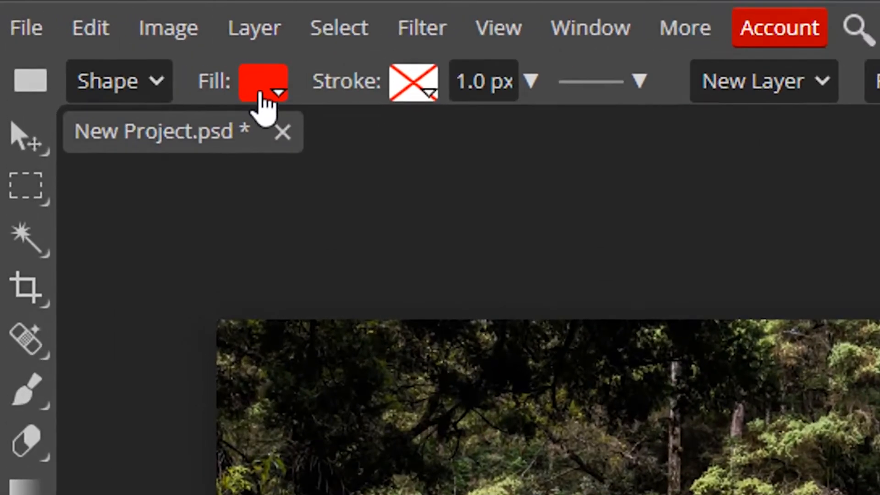
# Fill the rectangle shape with light gray #cecece using the Color Picker.
pyautogui.click(261, 81)
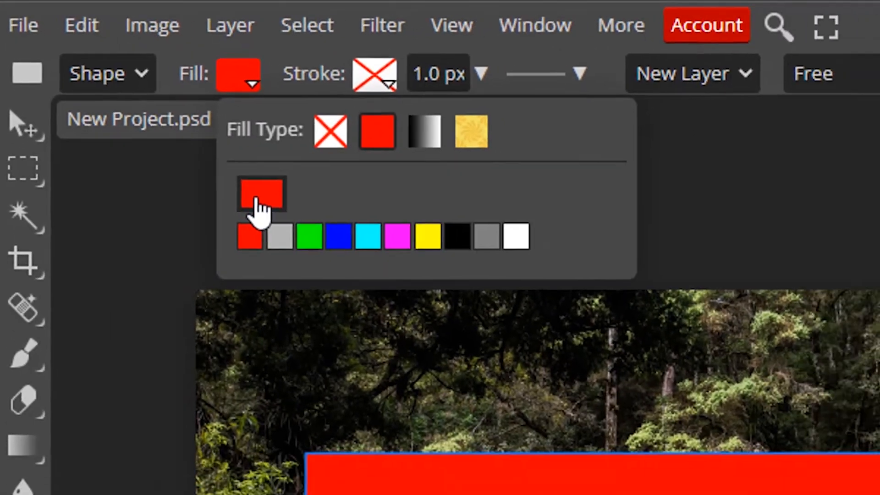
pyautogui.click(260, 196)
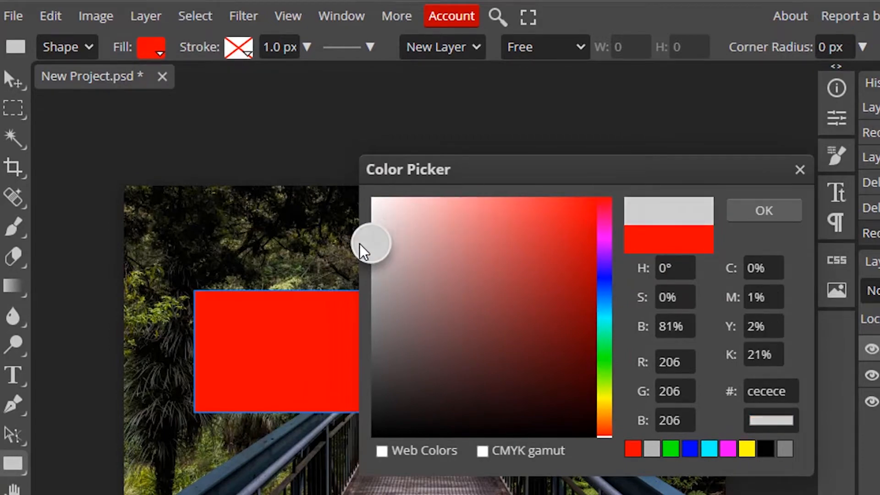
pyautogui.click(762, 210)
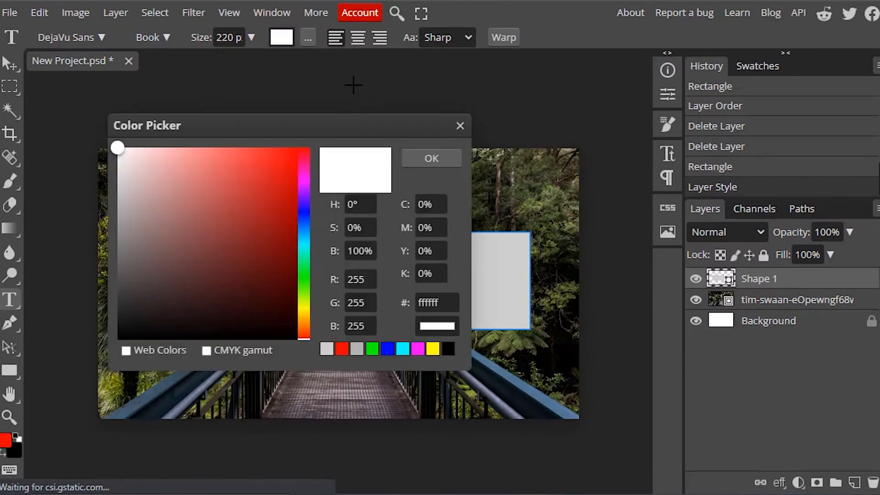
# Start a text box on the gray banner and write the word NATURE in black.
pyautogui.click(430, 157)
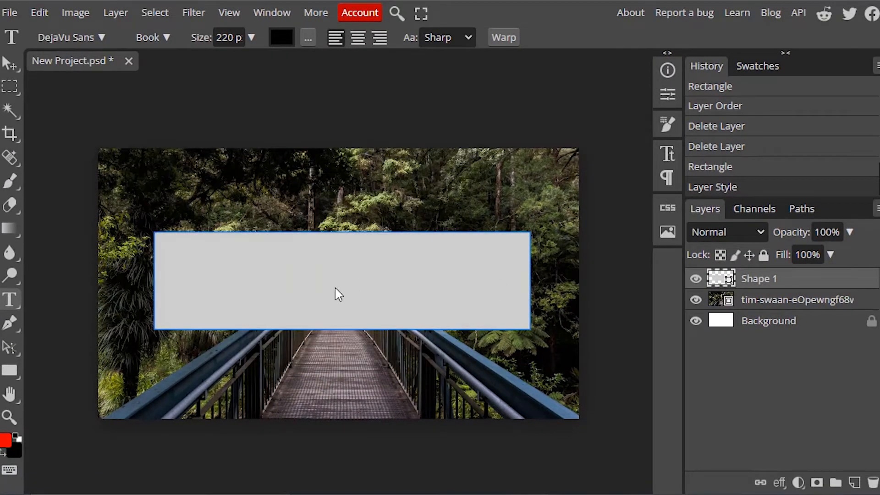
pyautogui.write('N')
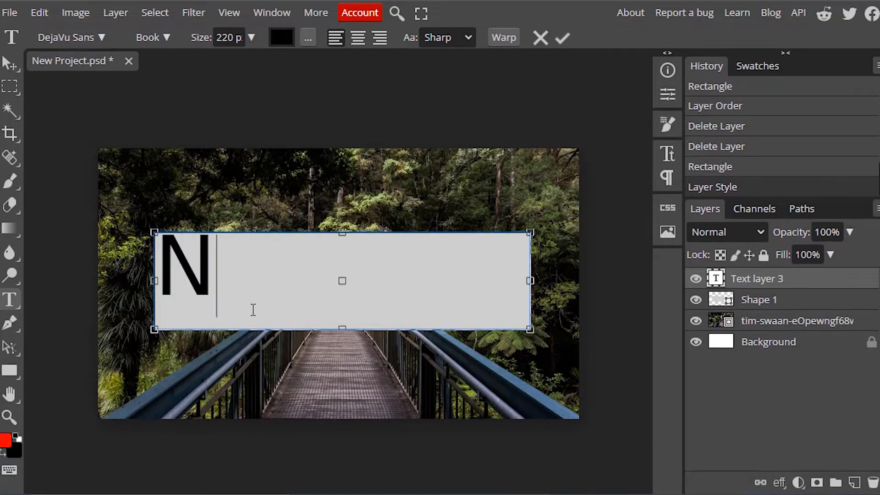
pyautogui.write('ATURE')
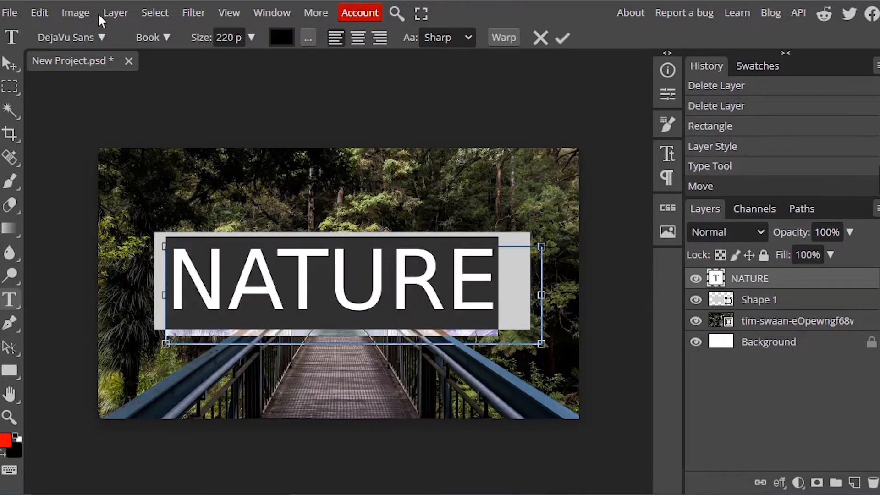
# Give the NATURE text a heavy bold display font from the font list.
pyautogui.click(66, 37)
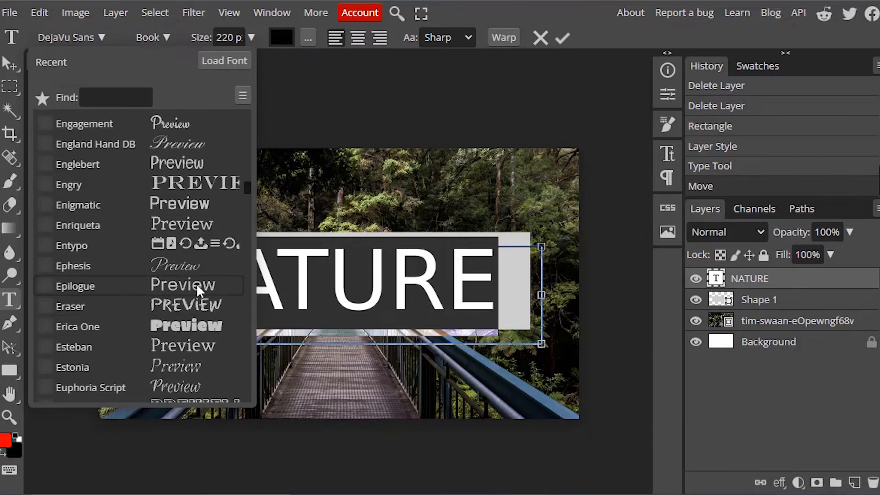
pyautogui.click(77, 326)
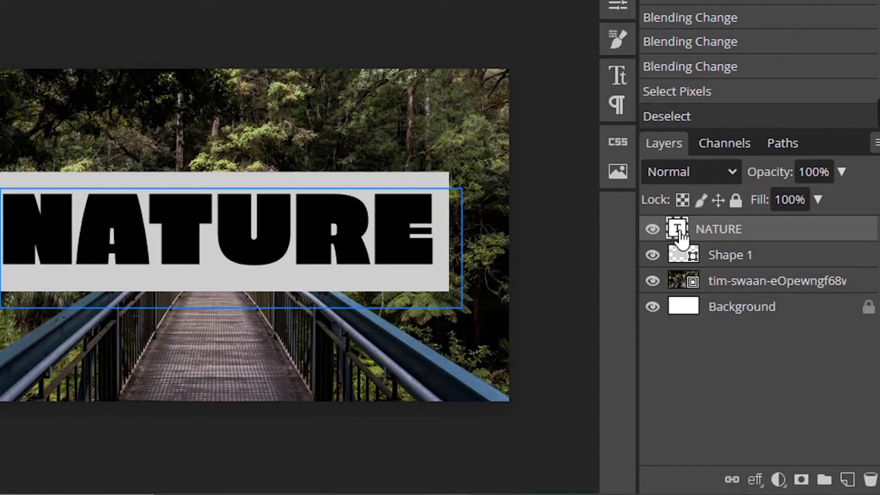
# Load the NATURE letters as a selection and add it as a raster mask on Shape 1.
pyautogui.click(676, 228)
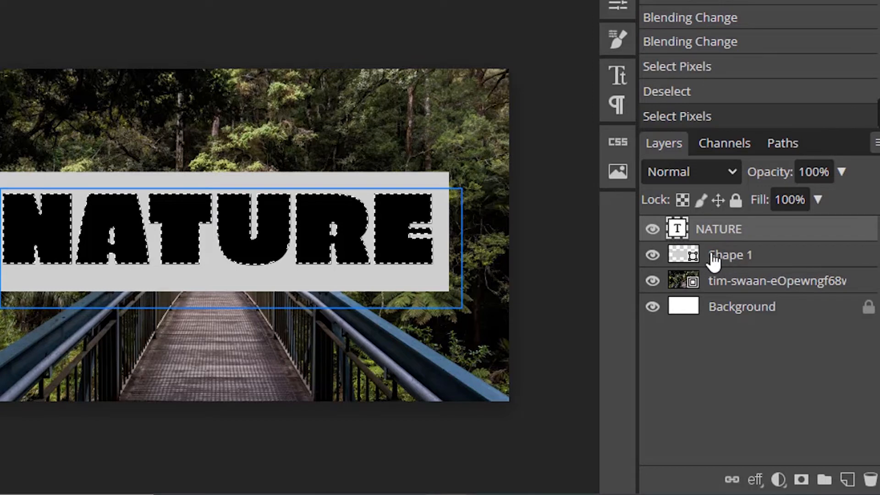
pyautogui.click(729, 255)
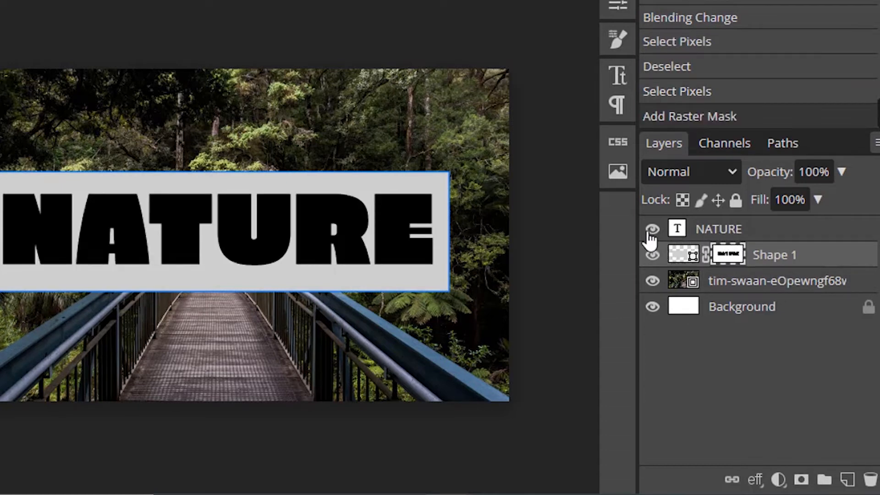
# Hide the NATURE text layer so the photo shows through the letter cutouts.
pyautogui.click(652, 228)
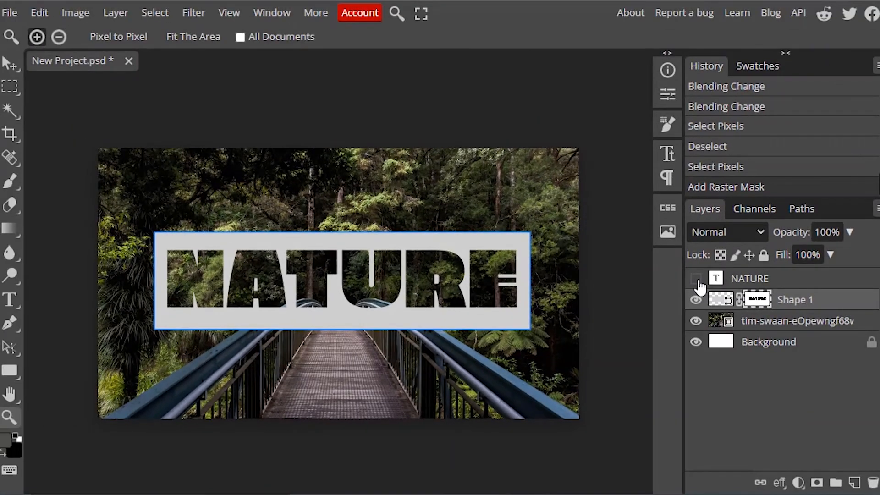
pyautogui.click(696, 279)
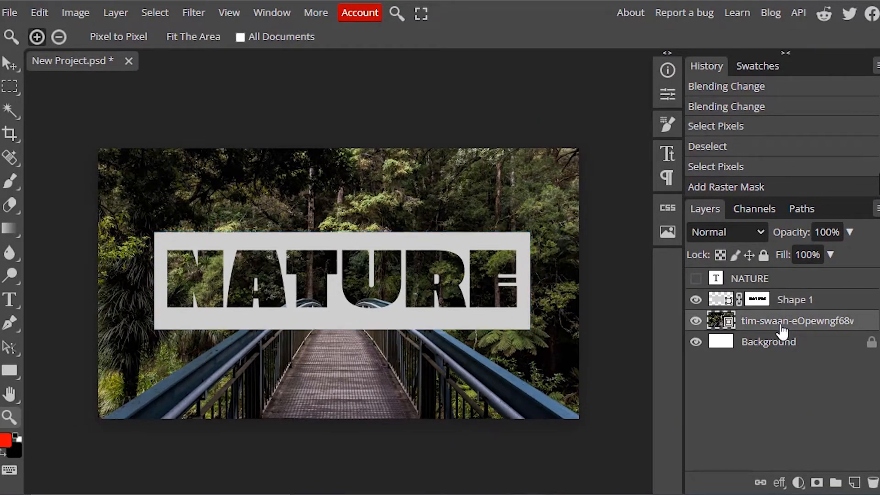